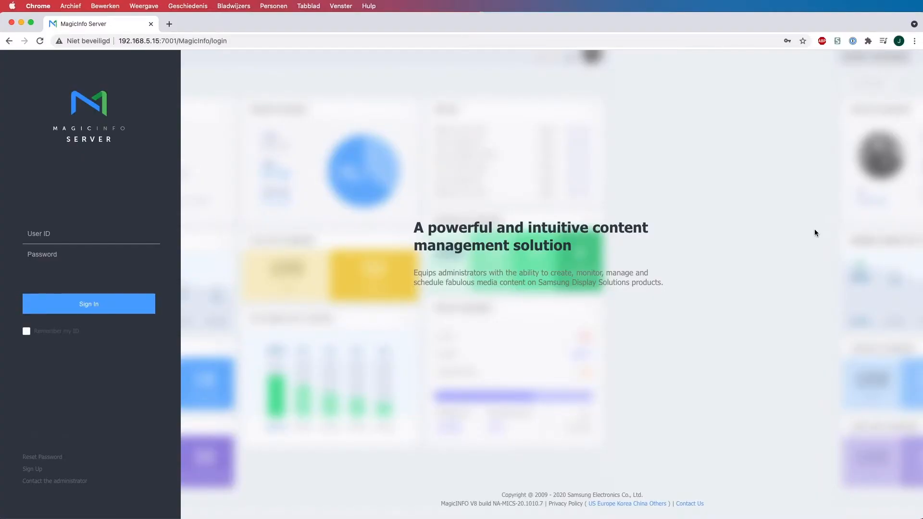
Sign in as admin with the User ID and Password to reach the dashboard.
left_click(89, 304)
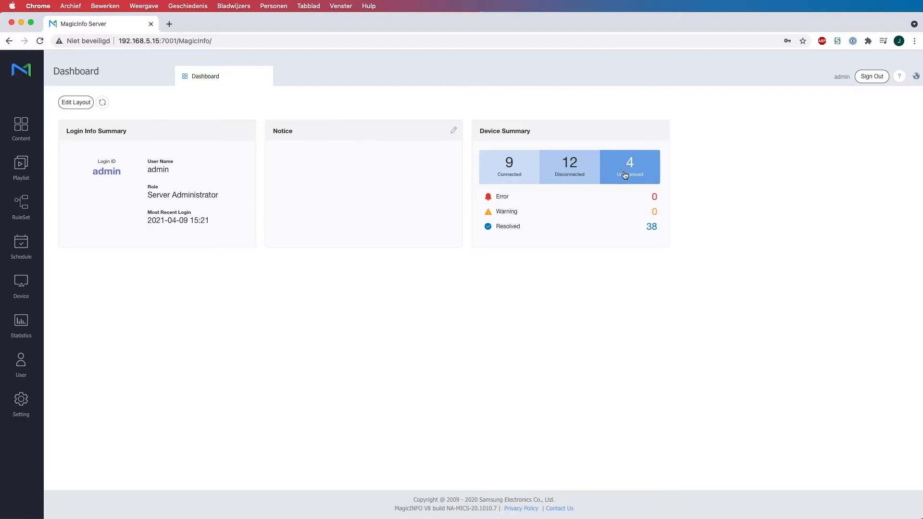
mouse_move(88, 295)
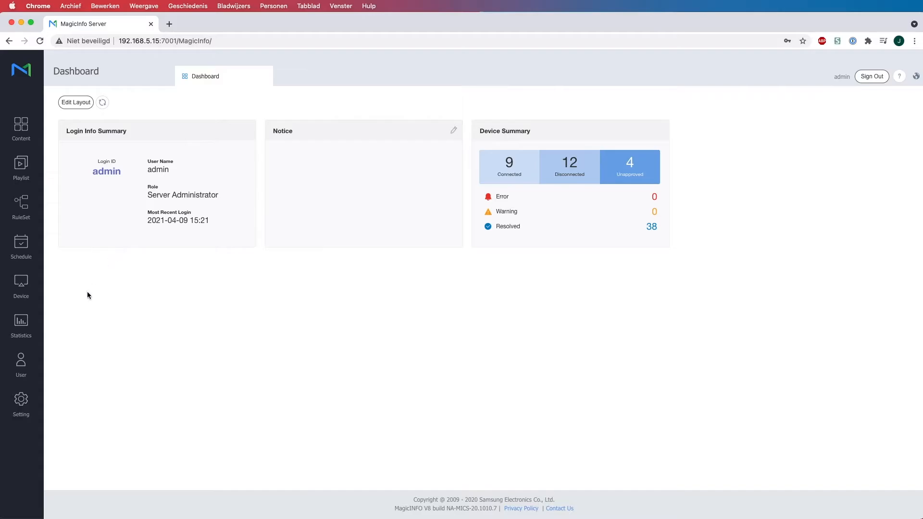
Go to Setting > License Info and choose the Unified Player License 2 row.
left_click(21, 399)
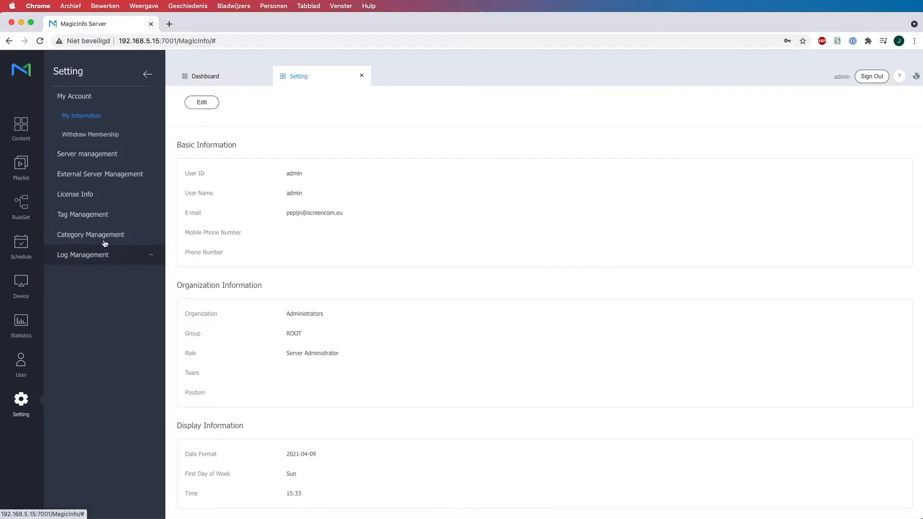
left_click(75, 194)
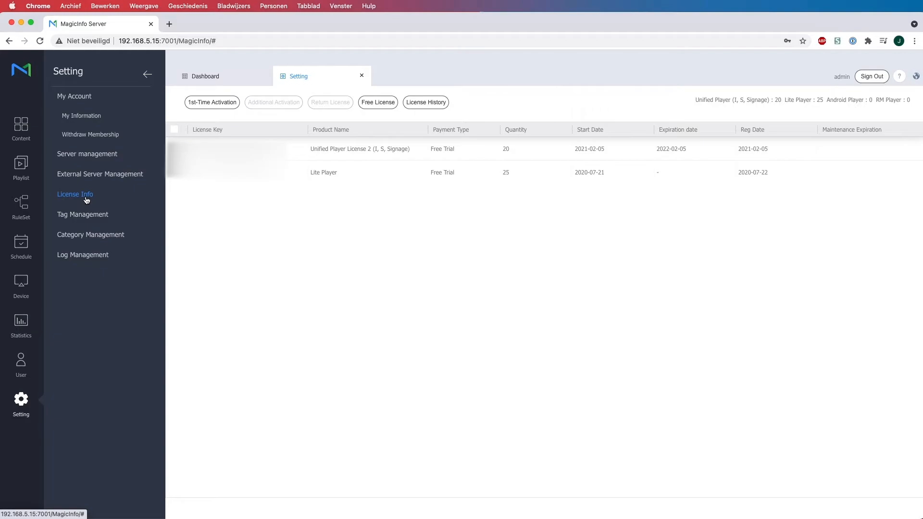
mouse_move(203, 207)
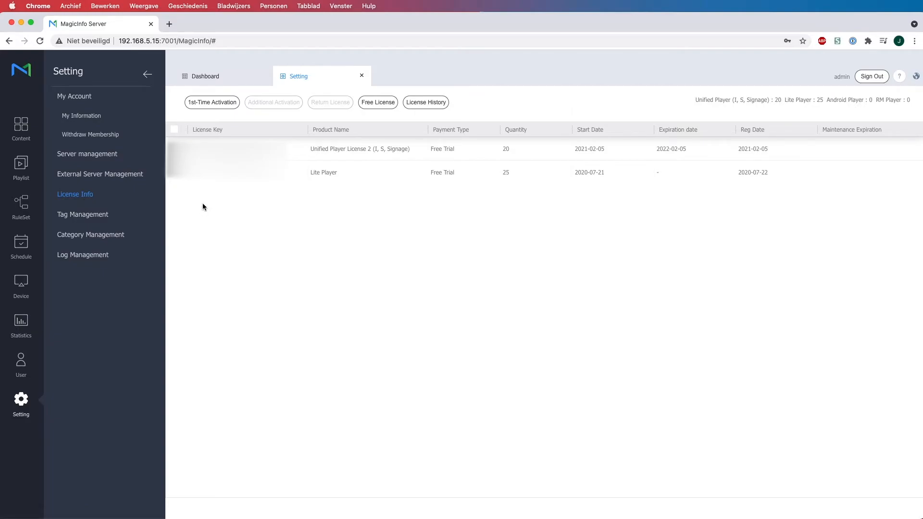
left_click(359, 148)
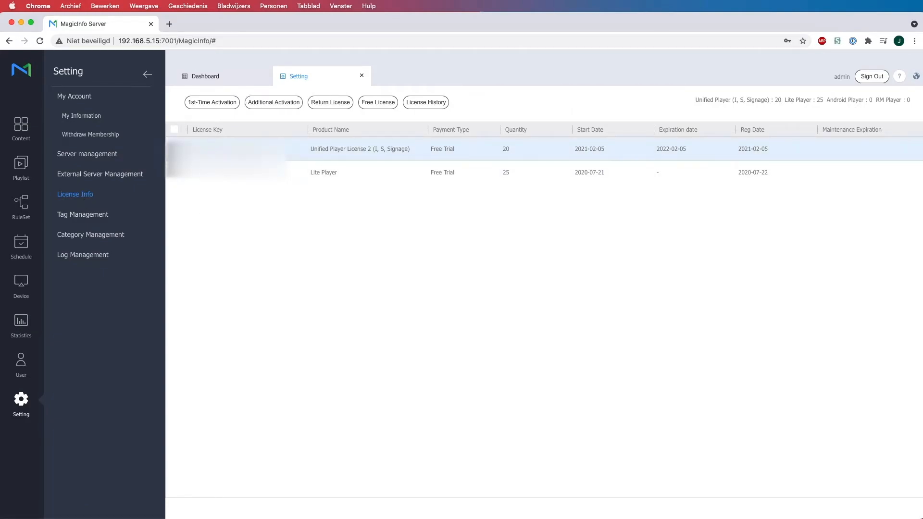
Start Additional Activation with Internet Connection Connected and the license key, then Next.
left_click(274, 102)
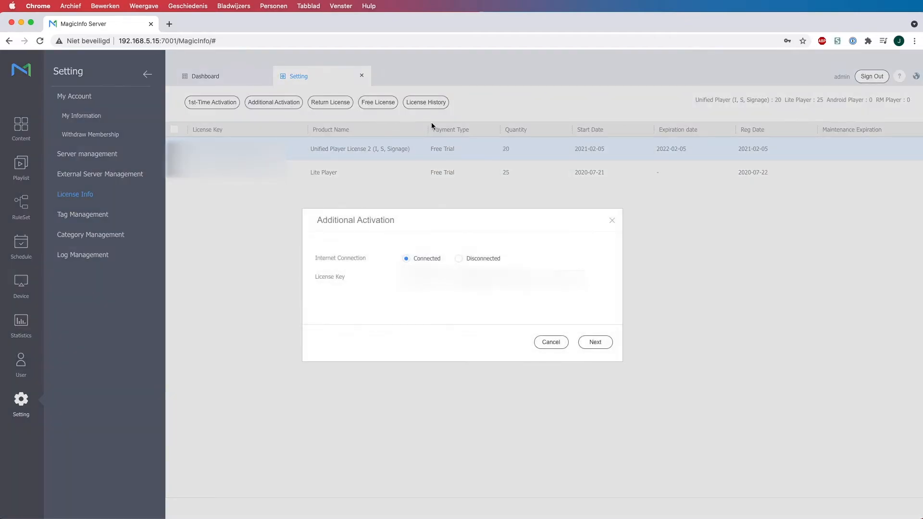
mouse_move(636, 376)
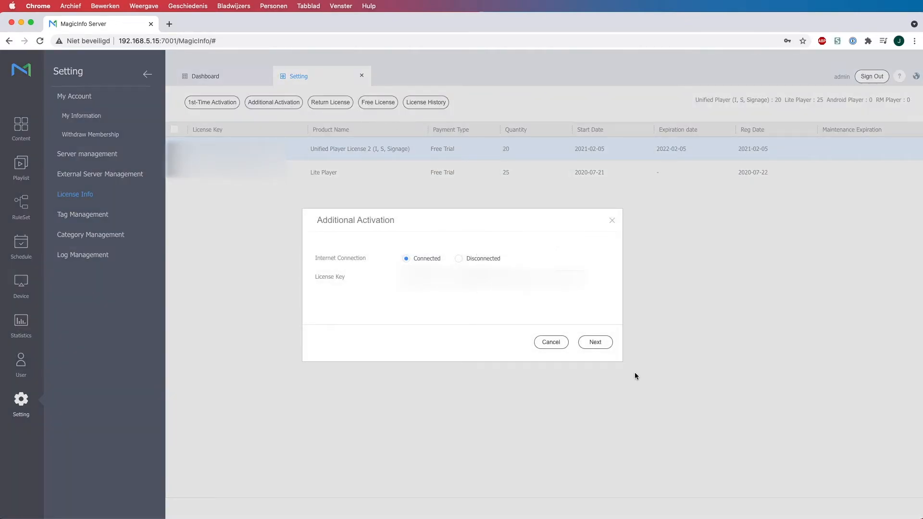
left_click(595, 342)
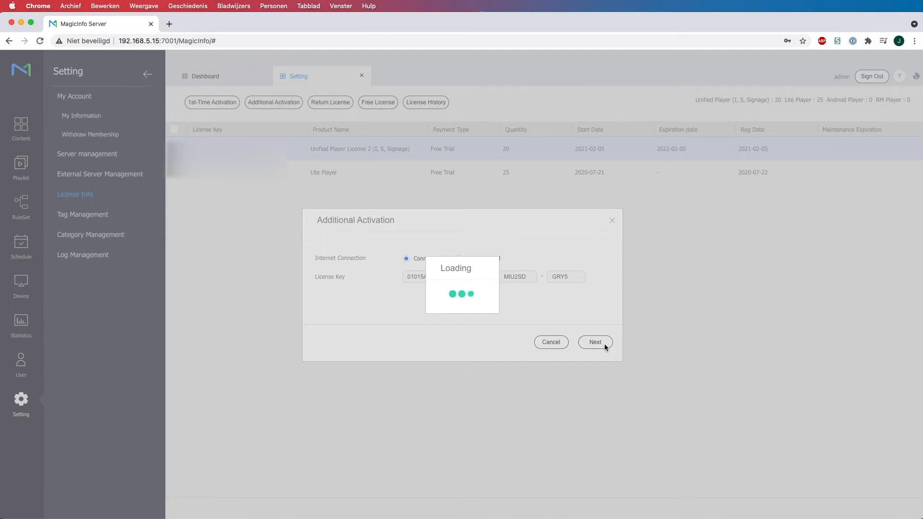